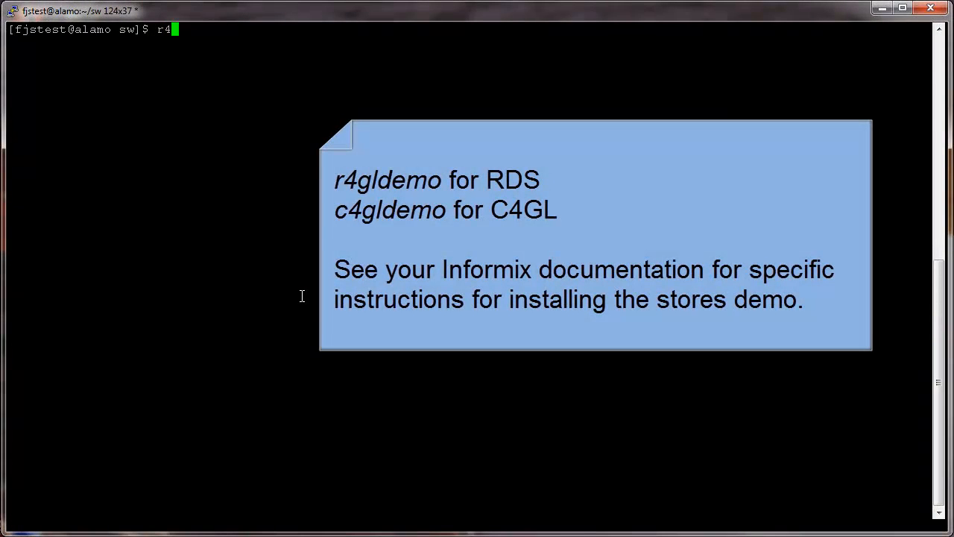
# Run r4gldemo, then export TERMCAP=$INFORMIXDIR/etc/termcap and TERM=xterm.
pyautogui.write('gldemo')
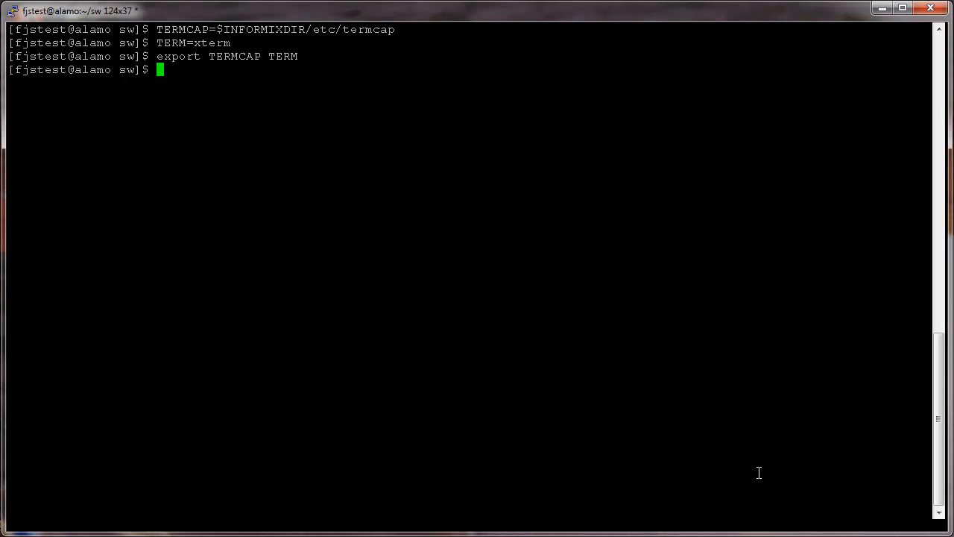
pyautogui.moveTo(756, 475)
pyautogui.write('fglgo demo4.4gi')
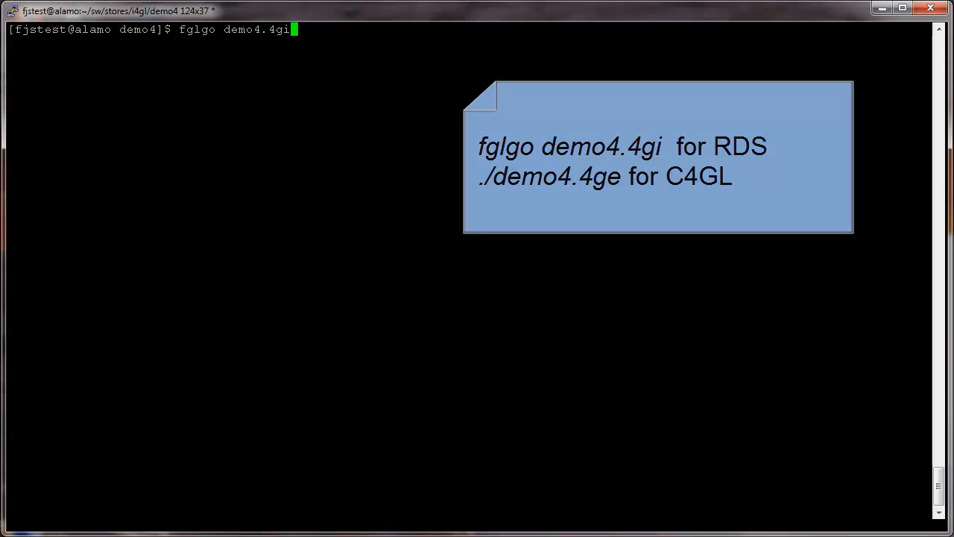
# Run demo4, find customers with >101, save an update to customer 103, and exit.
pyautogui.press('Return')
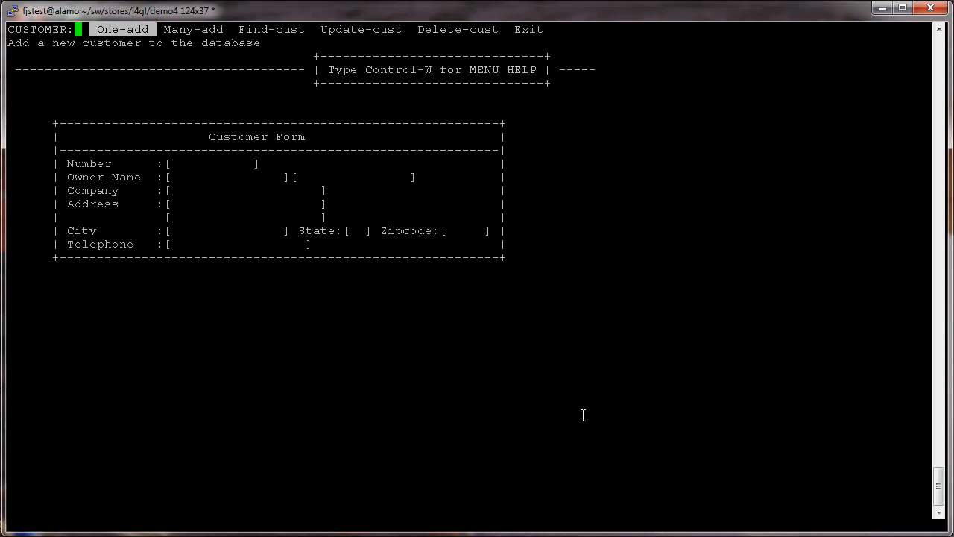
pyautogui.click(271, 29)
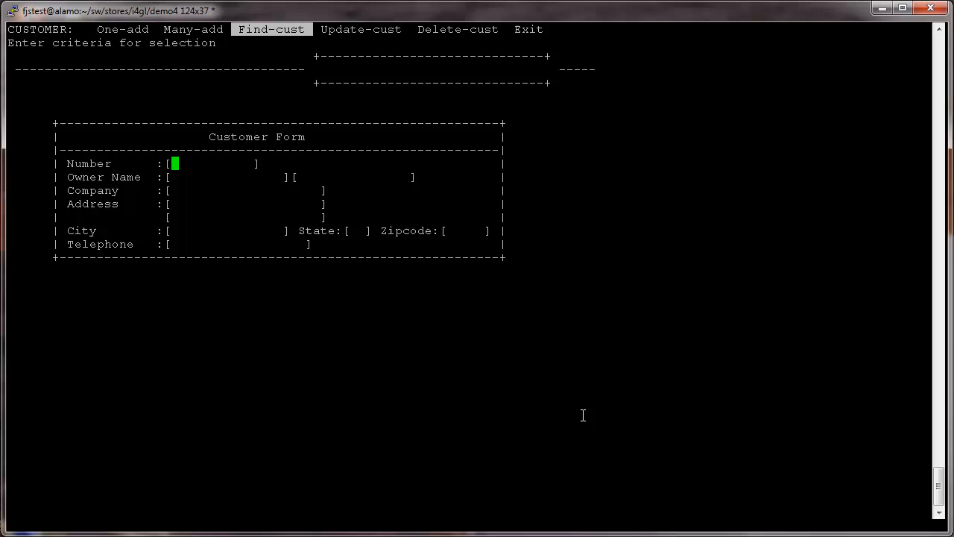
pyautogui.write('>101')
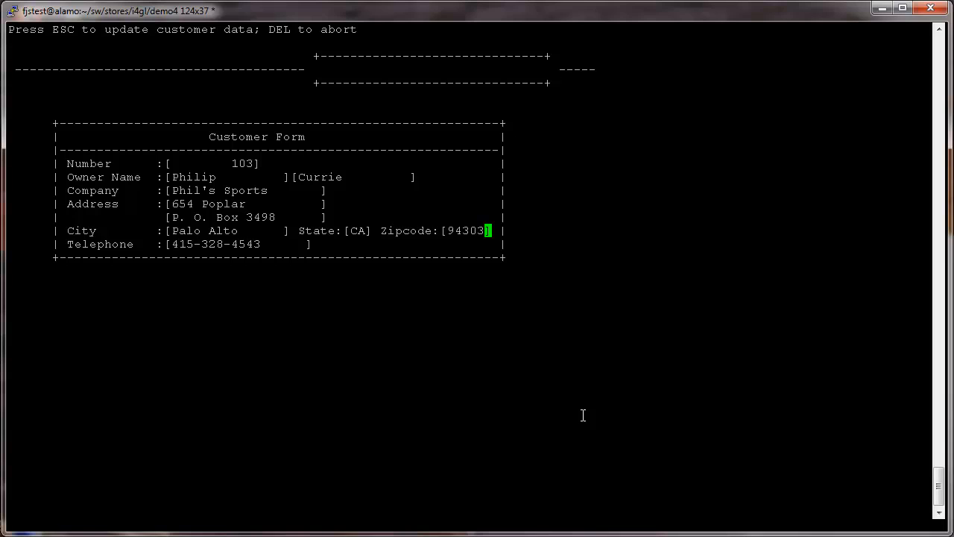
pyautogui.press('Escape')
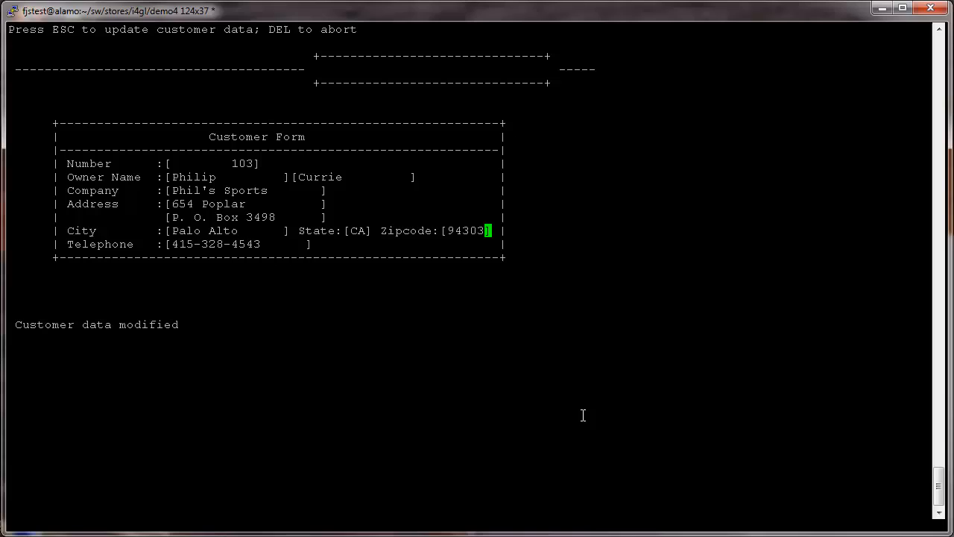
pyautogui.press('Escape')
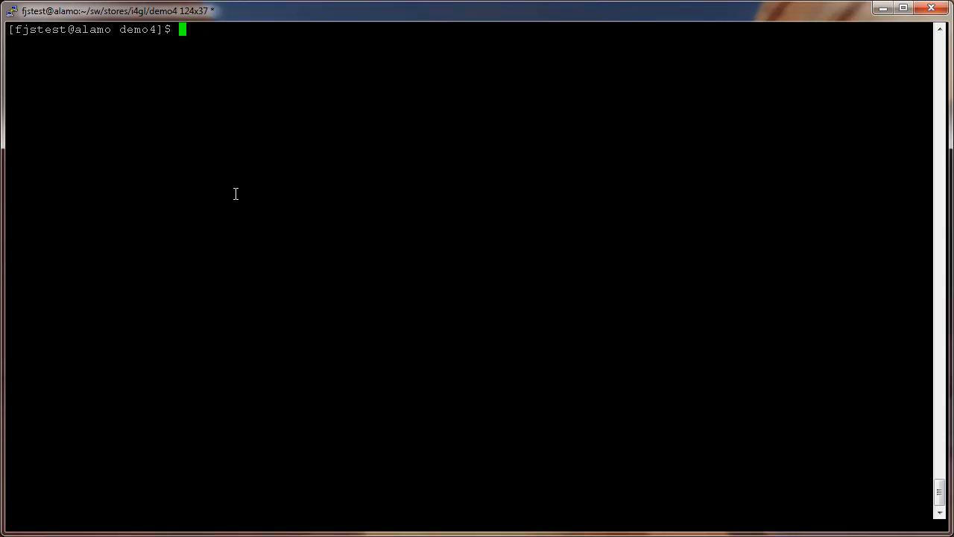
# Extract the schema with fgldbsch -db stores7 and list stores7.sch to verify it.
pyautogui.write('fgld')
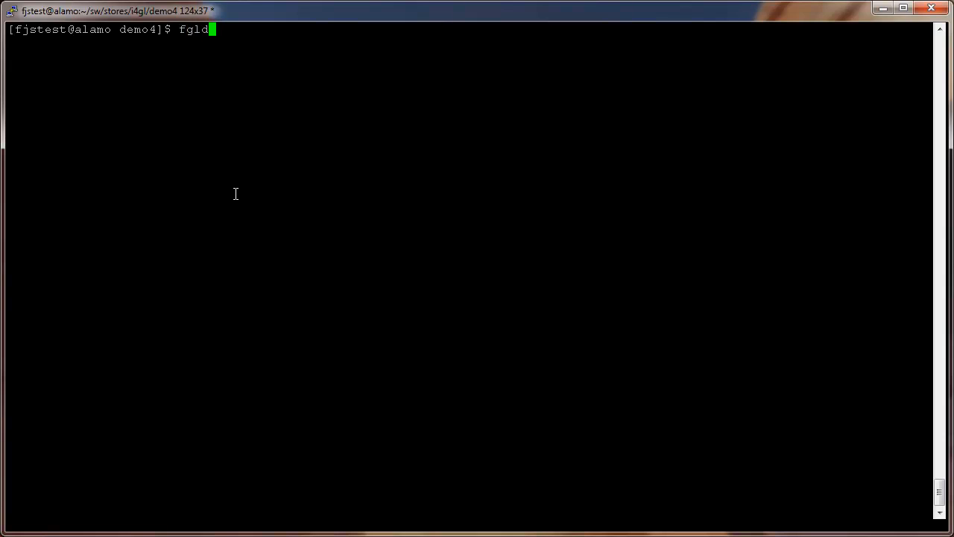
pyautogui.write('bsch -')
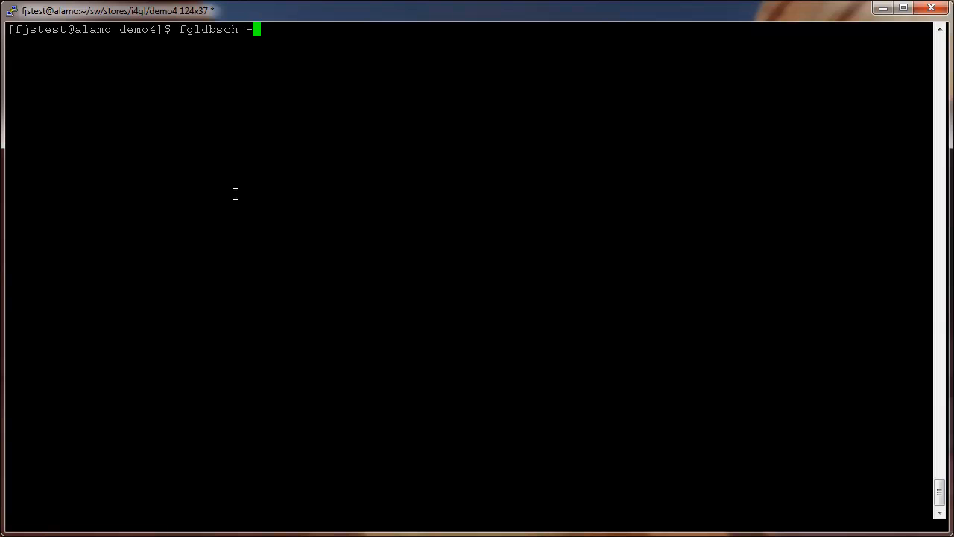
pyautogui.write('db stores7')
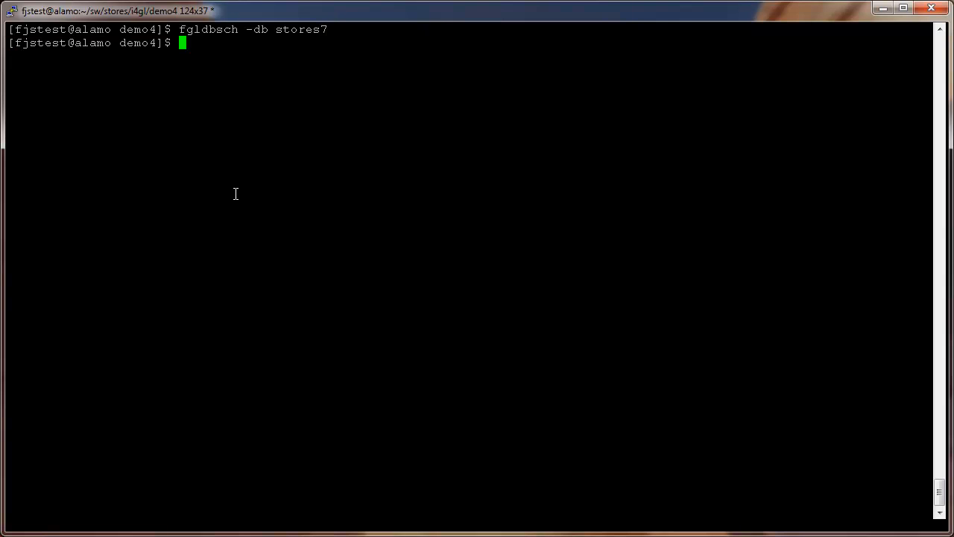
pyautogui.write('ls stor')
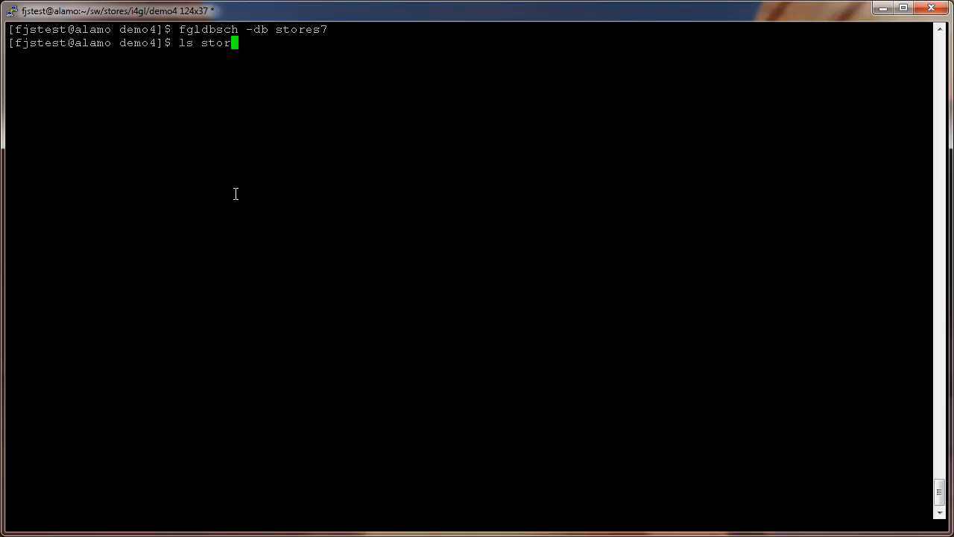
pyautogui.write('es7.sch')
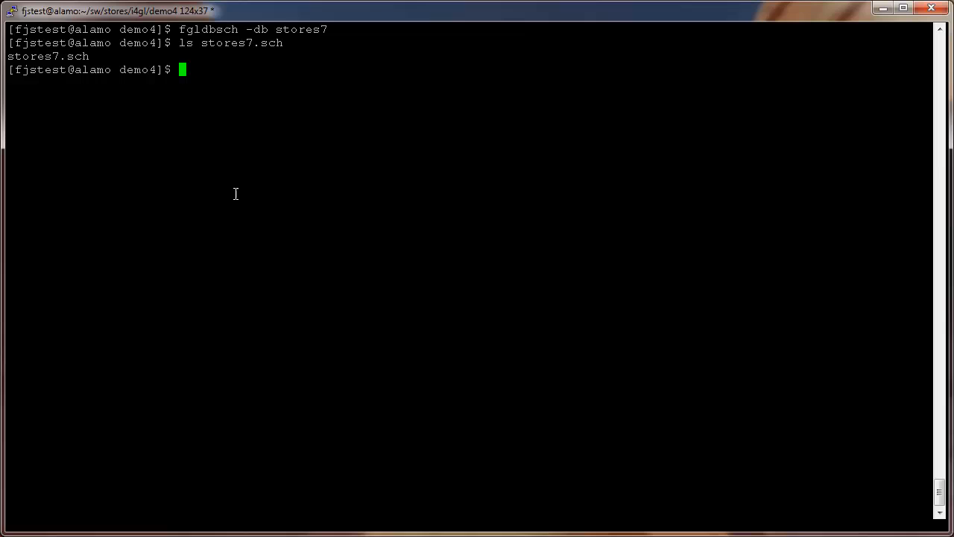
pyautogui.moveTo(319, 342)
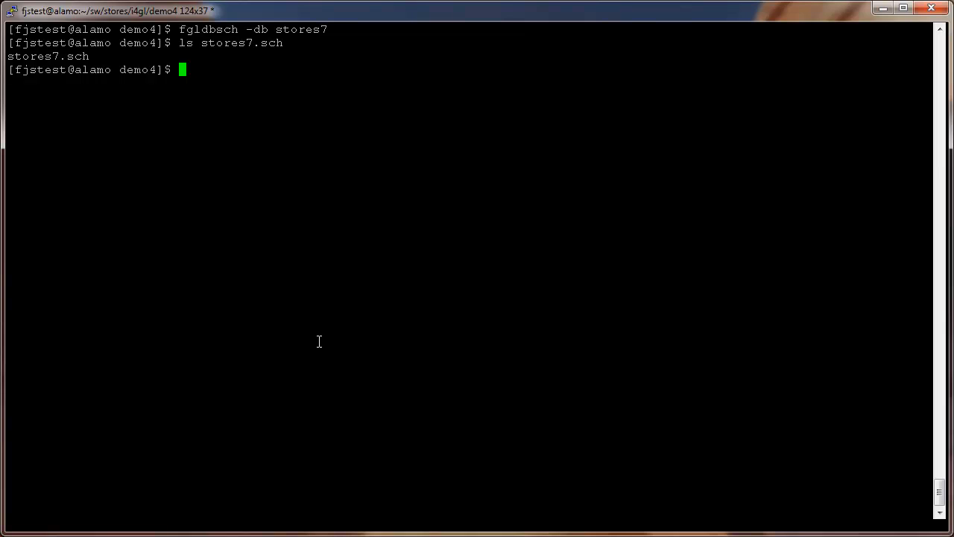
pyautogui.moveTo(381, 430)
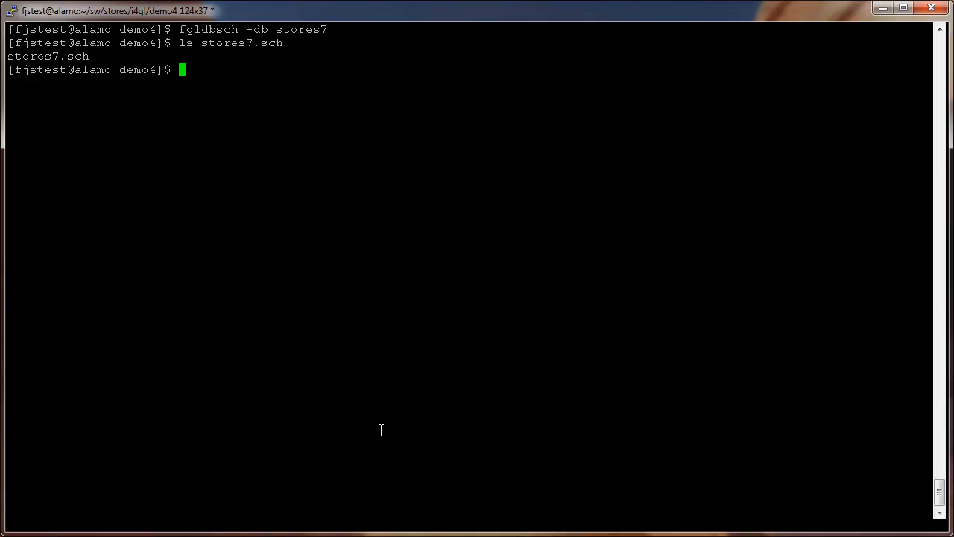
# Enter an fgl2p -o demo1.42r command listing the seven d4_*.4gl modules.
pyautogui.write('fgl2p -o demo1.42r d4_main.4gl d4_orders.4gl d4_report.4gl d4_stock.4gl d4_demo.4gl d4_globals.4gl d4_cust.4gl')
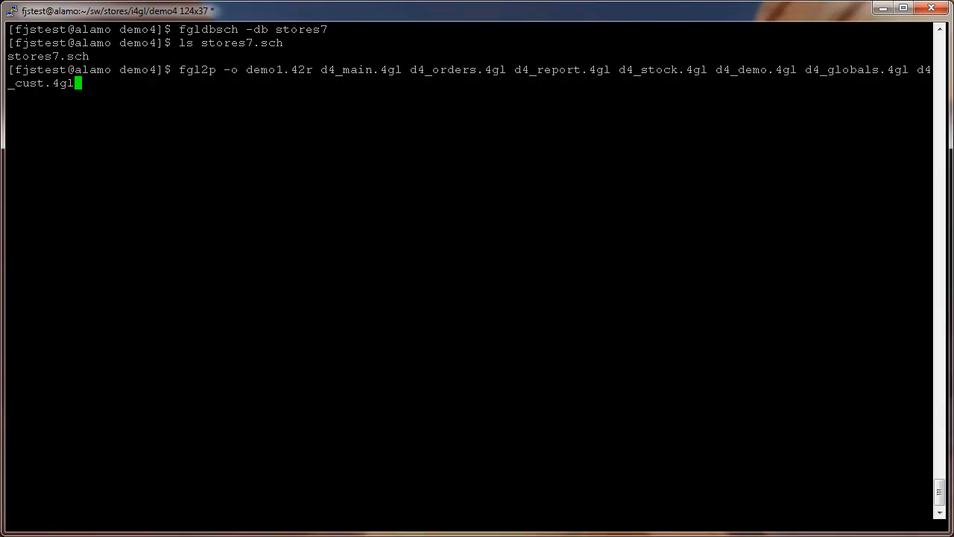
pyautogui.moveTo(461, 308)
pyautogui.write('fglform orderform.')
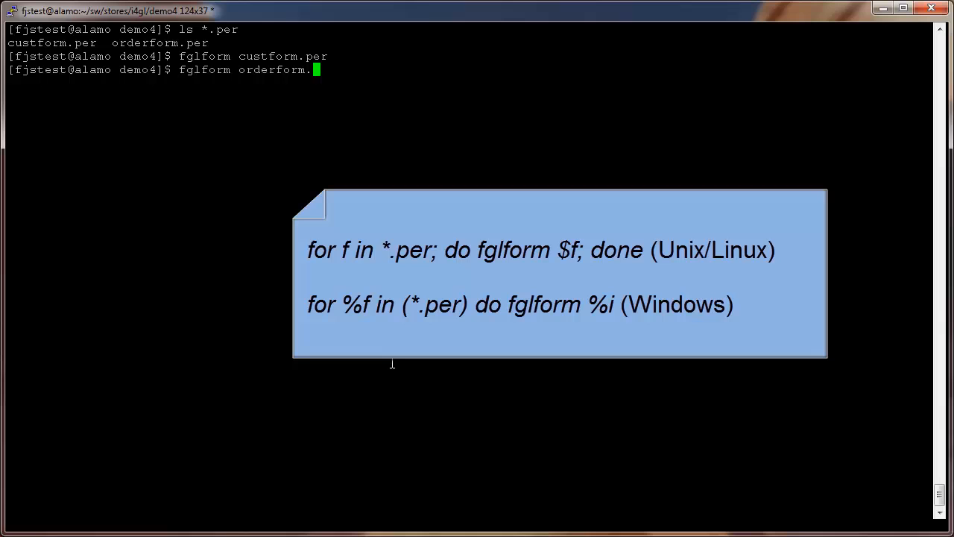
# Compile orderform.per with fglform and list *.42f to confirm both compiled forms.
pyautogui.write('per')
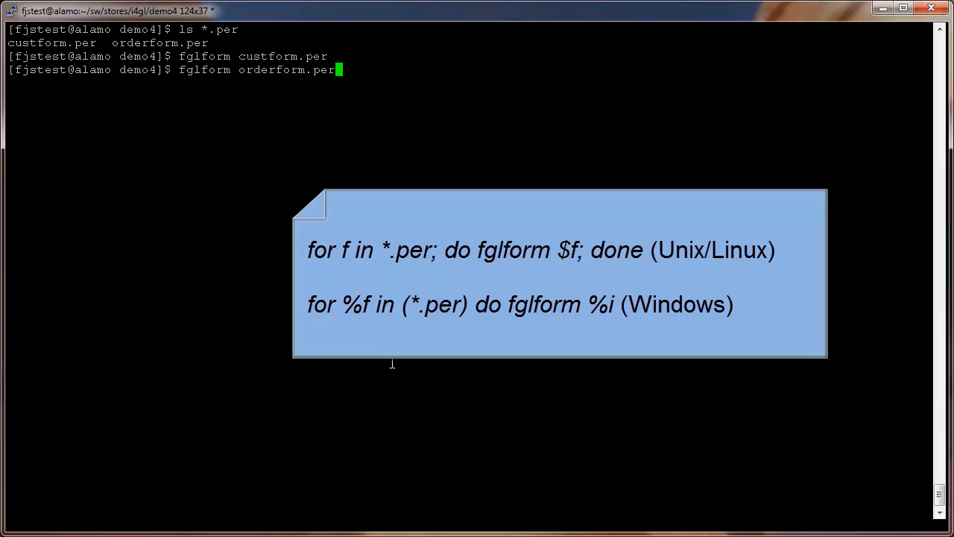
pyautogui.write('ls *.42')
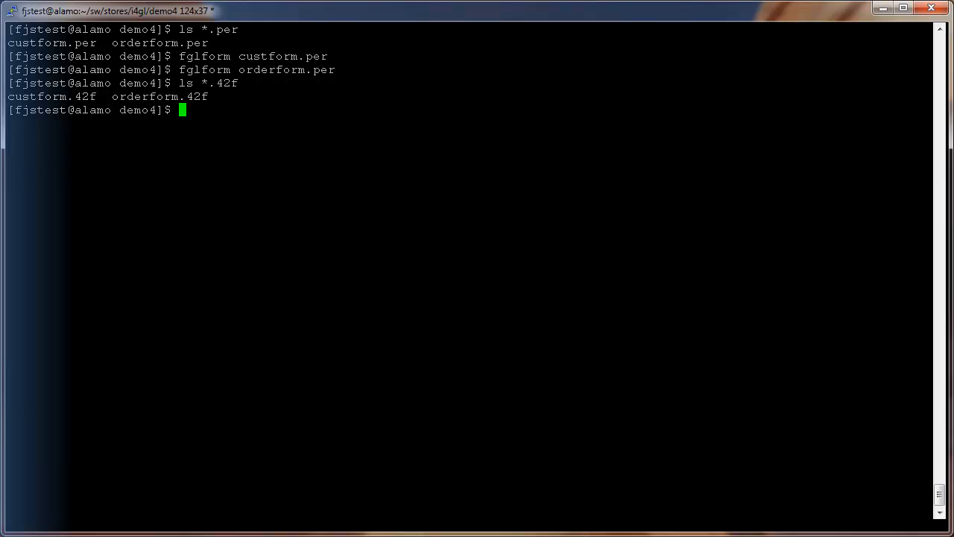
pyautogui.write('FGLGUI')
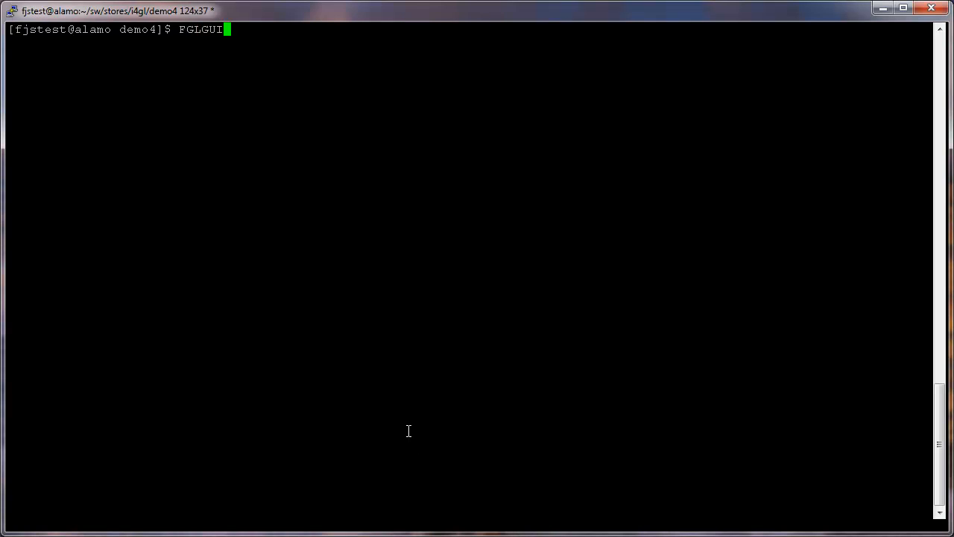
# Apply FGLGUI=0 and export FGLGUI for text-mode execution.
pyautogui.press('Return')
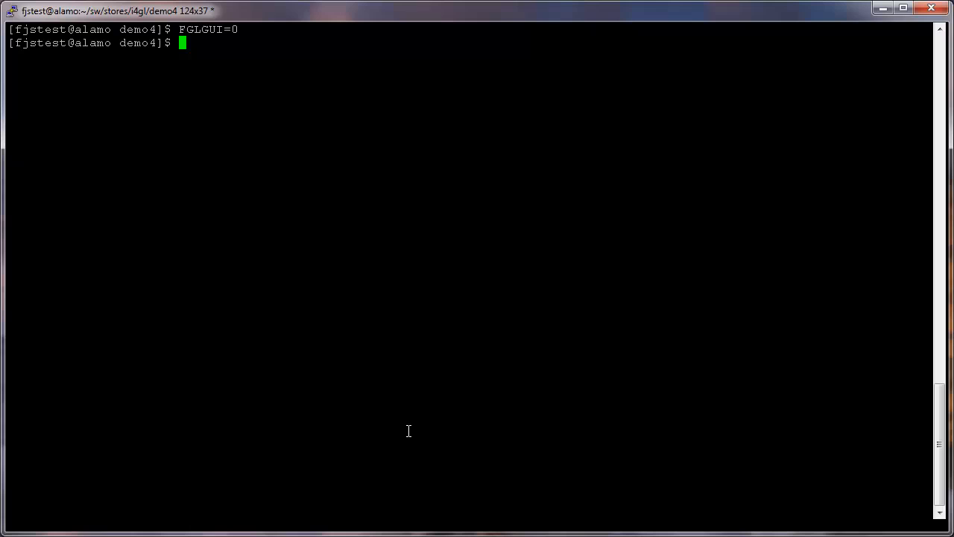
pyautogui.write('expo')
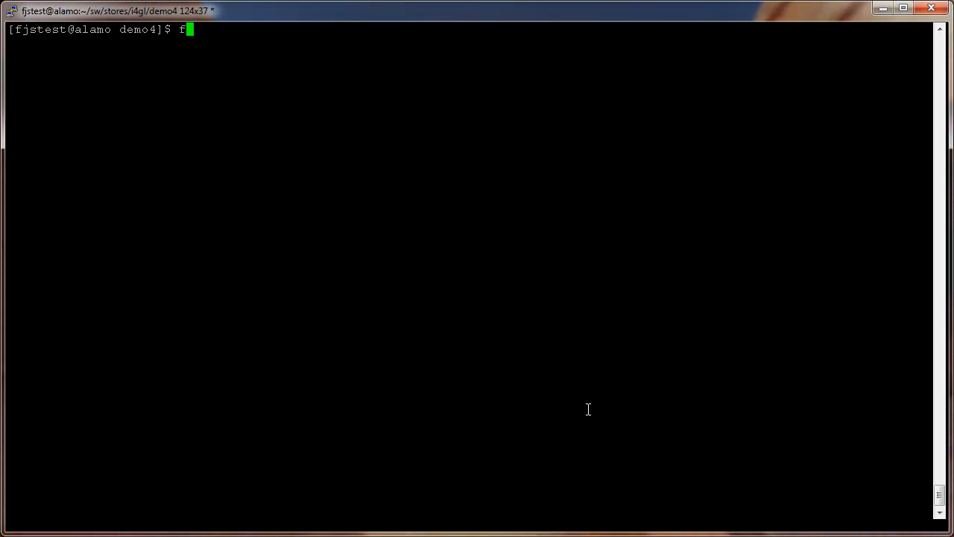
# Run the compiled demo1.42r program with fglrun.
pyautogui.write('glrun')
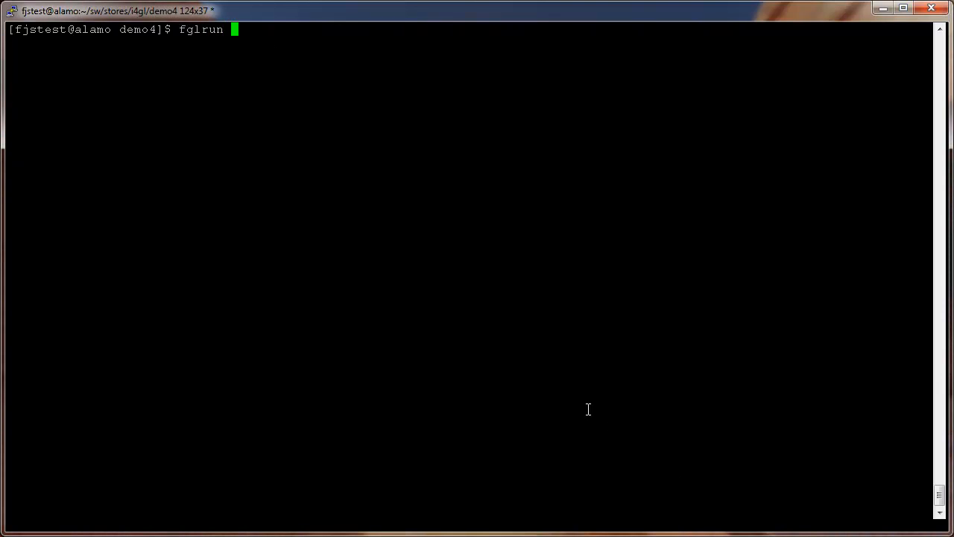
pyautogui.write('demo')
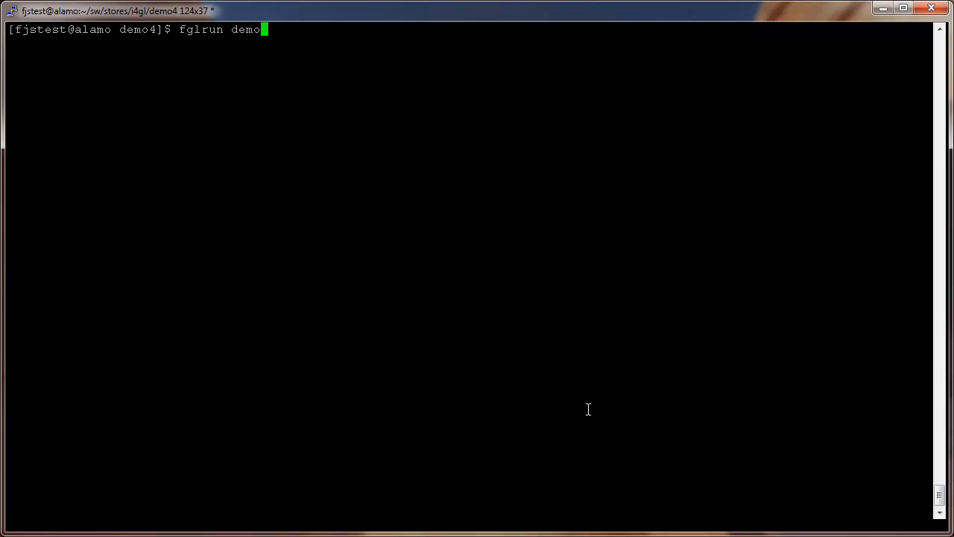
pyautogui.press('Return')
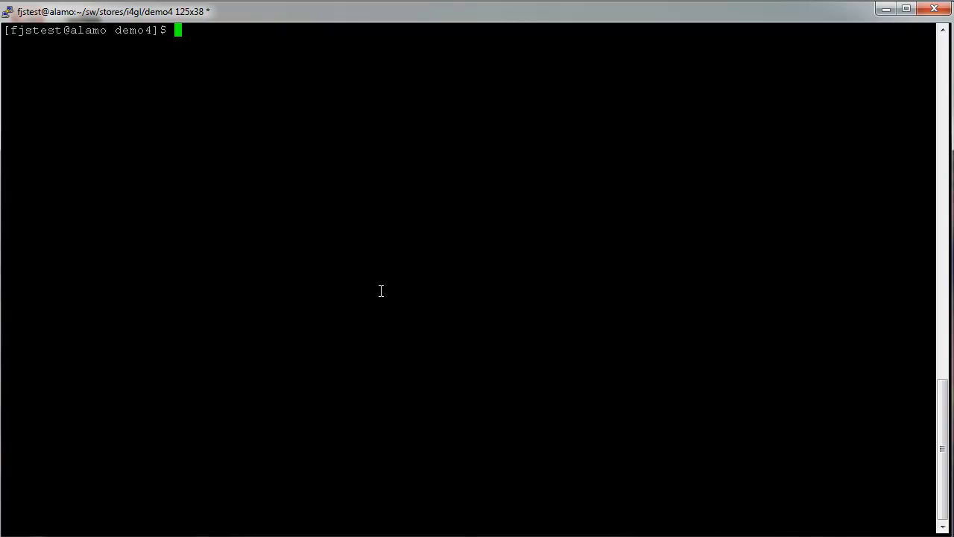
# Unset FGLGUI, then set FGLSERVER=alamo:0 and export FGLSERVER.
pyautogui.write('unset')
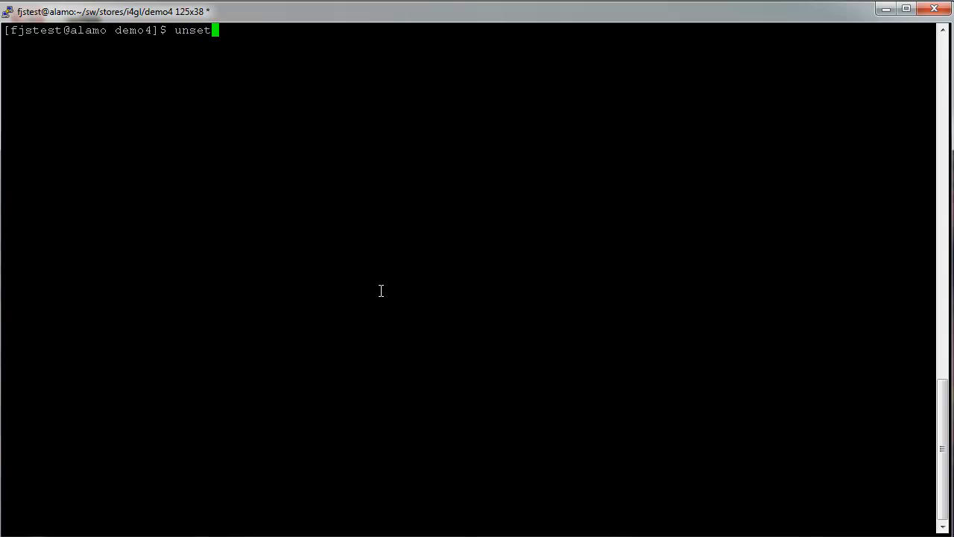
pyautogui.write('FGLGUI')
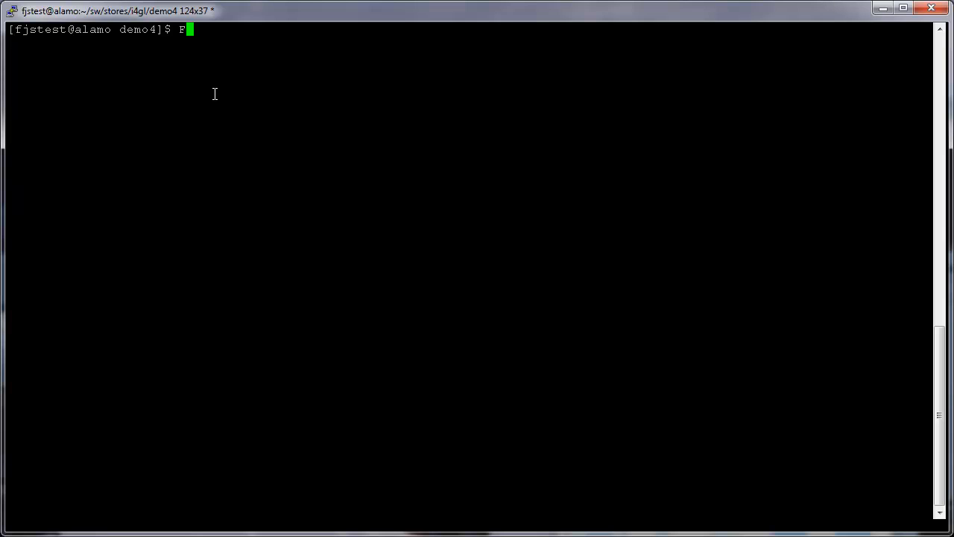
pyautogui.write('GLSERVER=alamo:0')
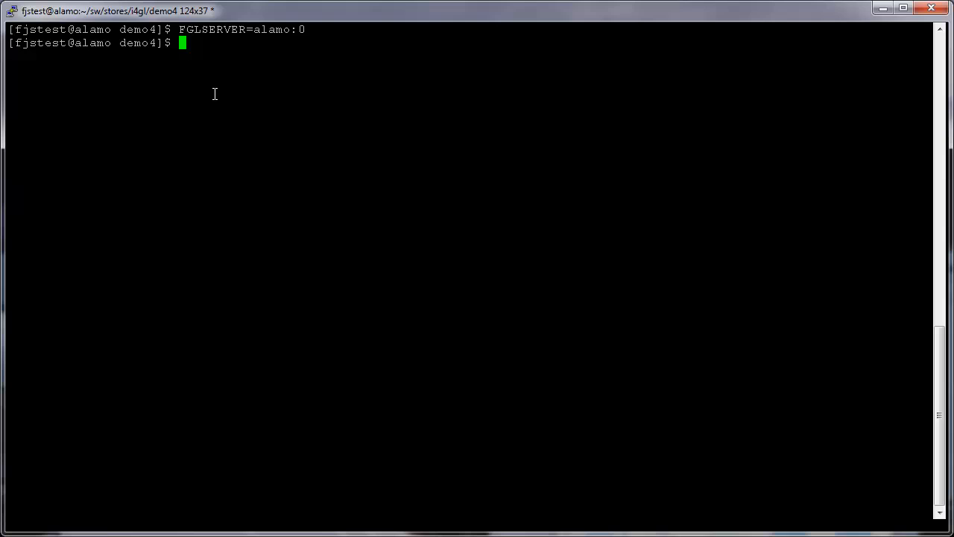
pyautogui.write('export FGLS')
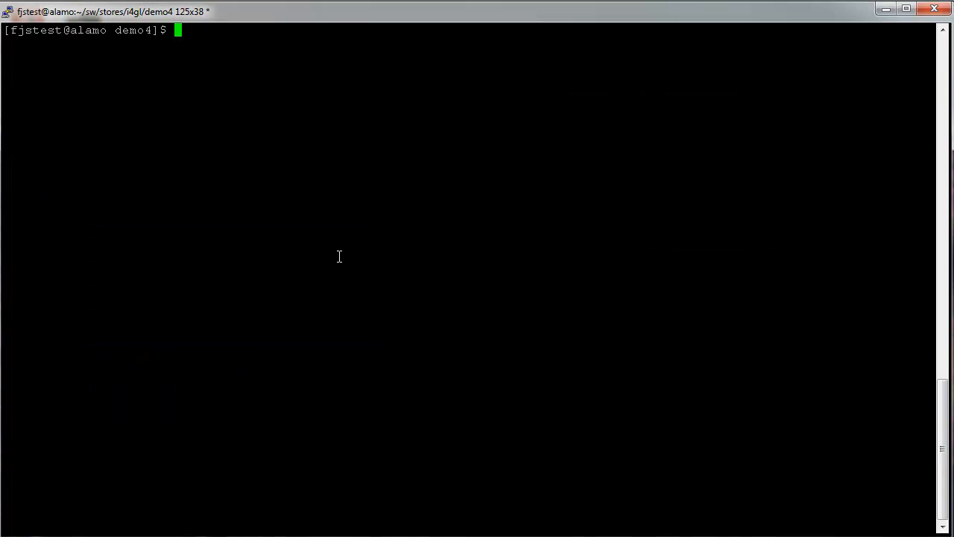
# Run demo4 in GUI mode, browse customers via a blank query, open one for update, then cancel.
pyautogui.write('fglrun demo4')
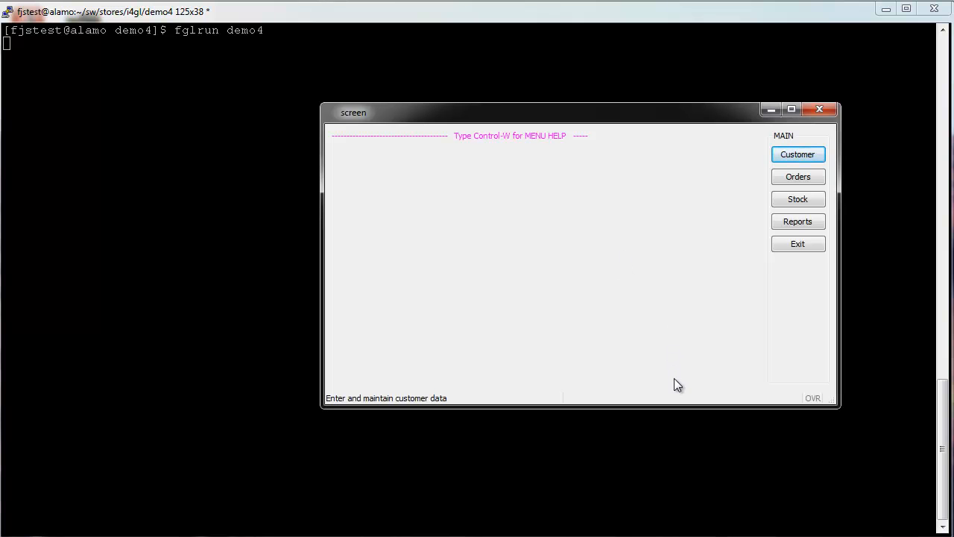
pyautogui.click(797, 154)
pyautogui.write('>')
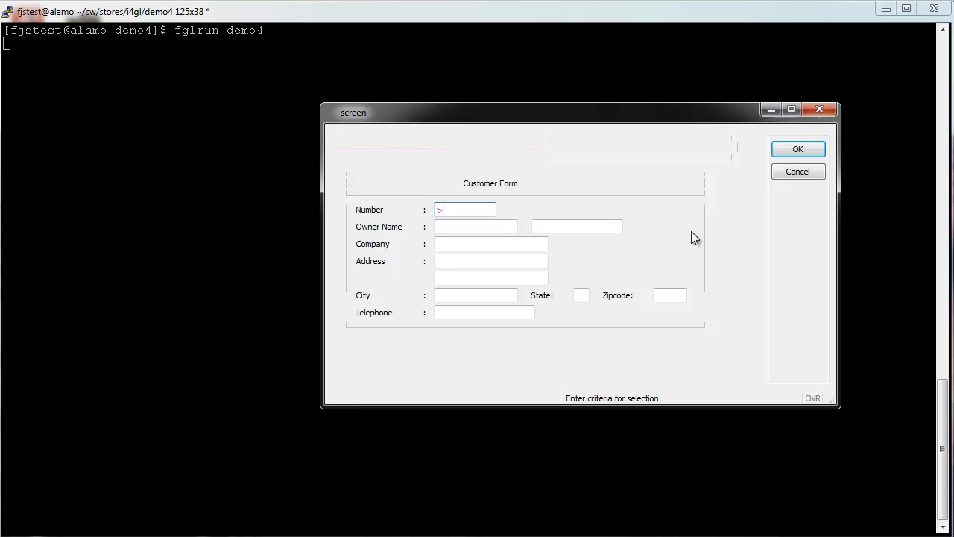
pyautogui.click(798, 148)
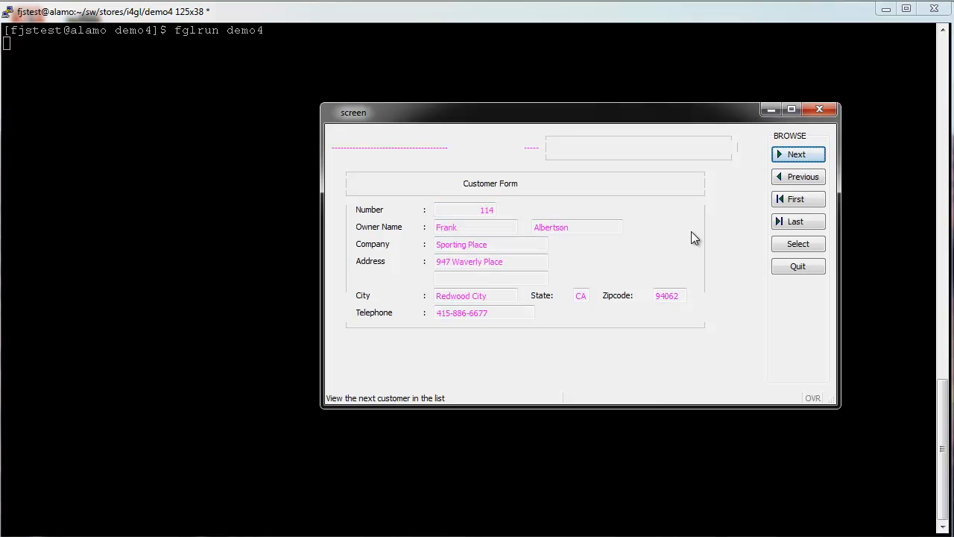
pyautogui.click(797, 154)
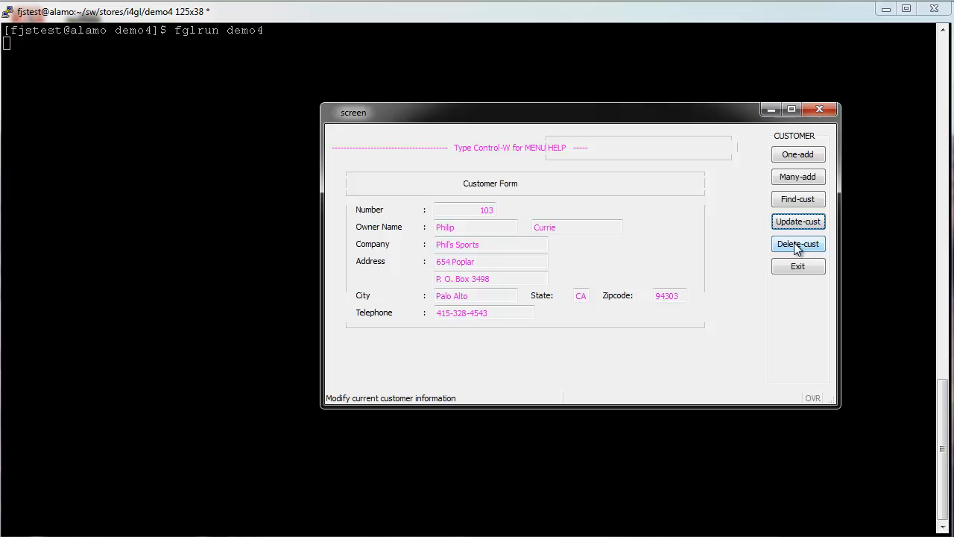
pyautogui.click(798, 221)
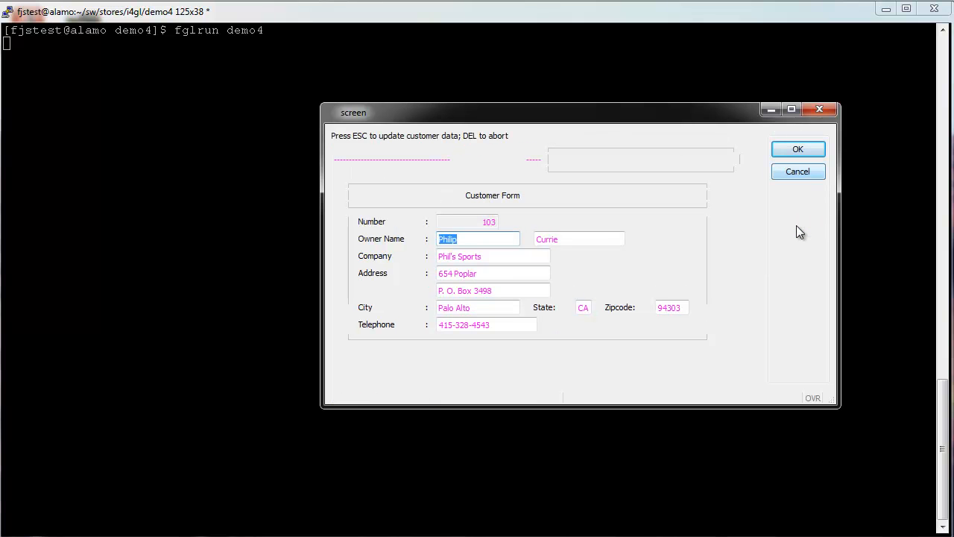
pyautogui.click(669, 307)
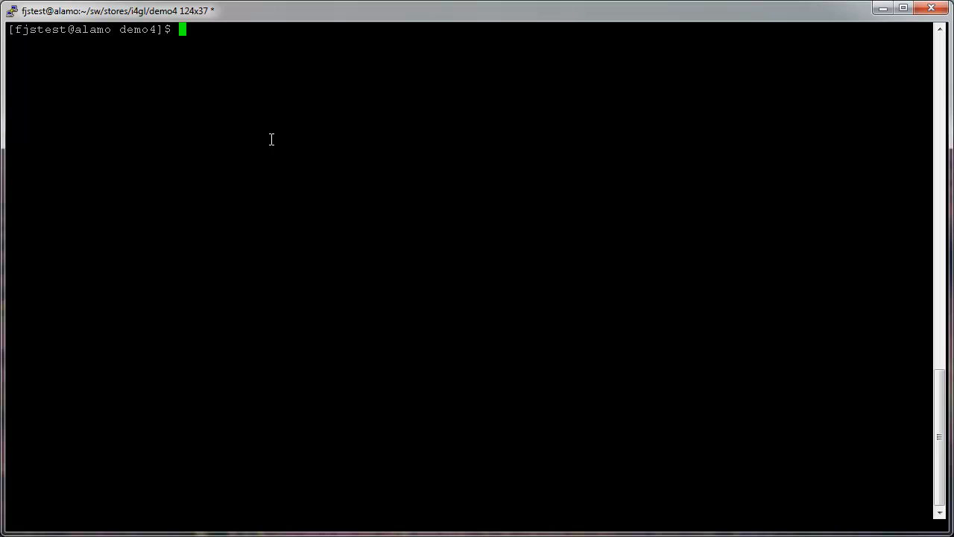
# Write demo4.prf in vi containing the line gui.uiMode = "traditional".
pyautogui.write('v')
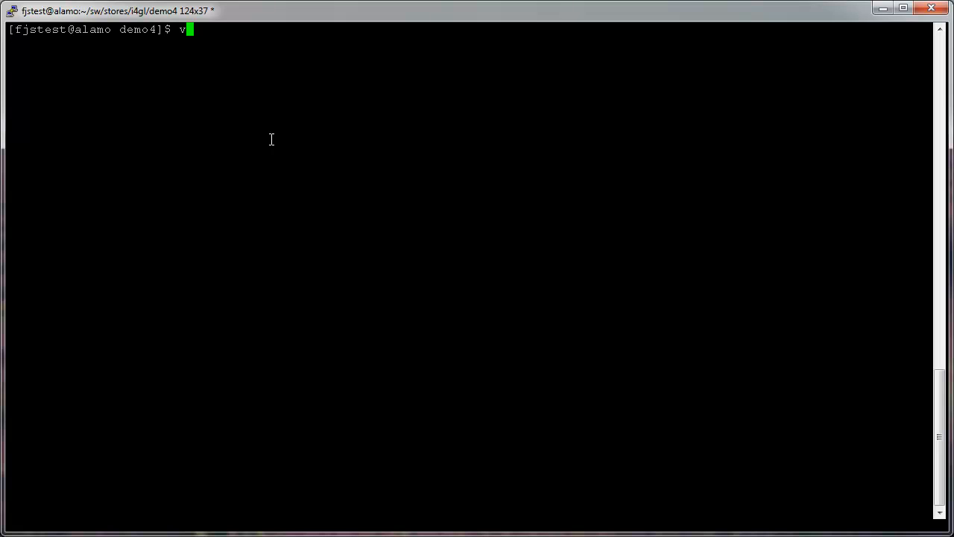
pyautogui.write('i dem')
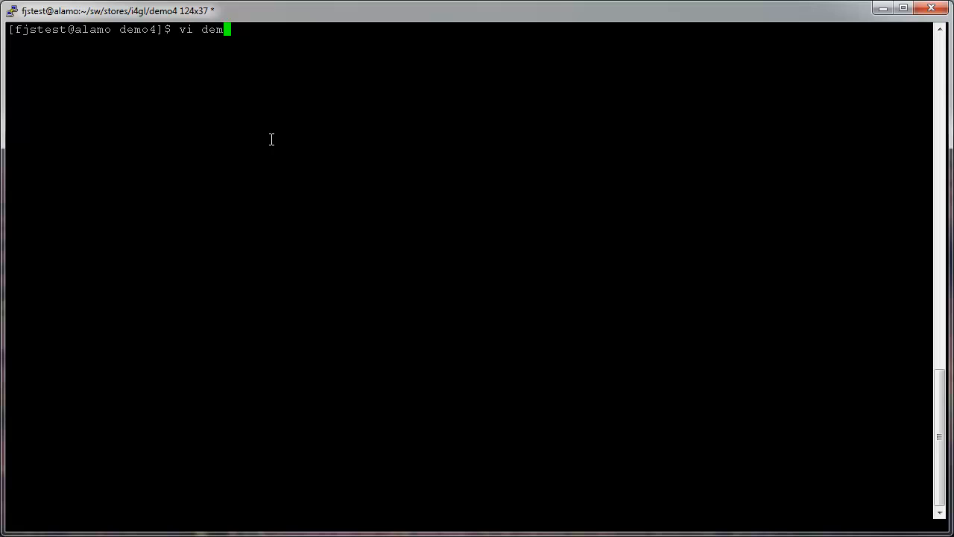
pyautogui.write('o4.prf')
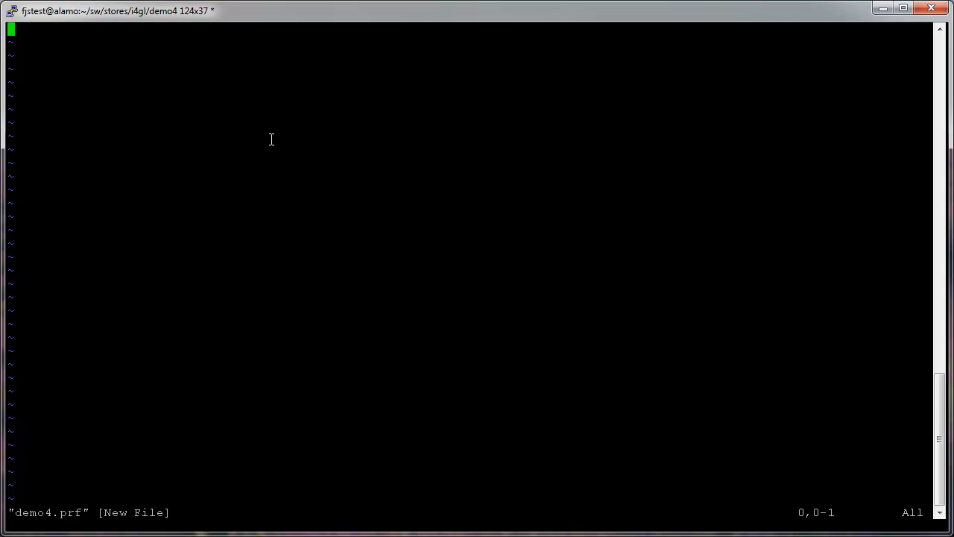
pyautogui.write('gui')
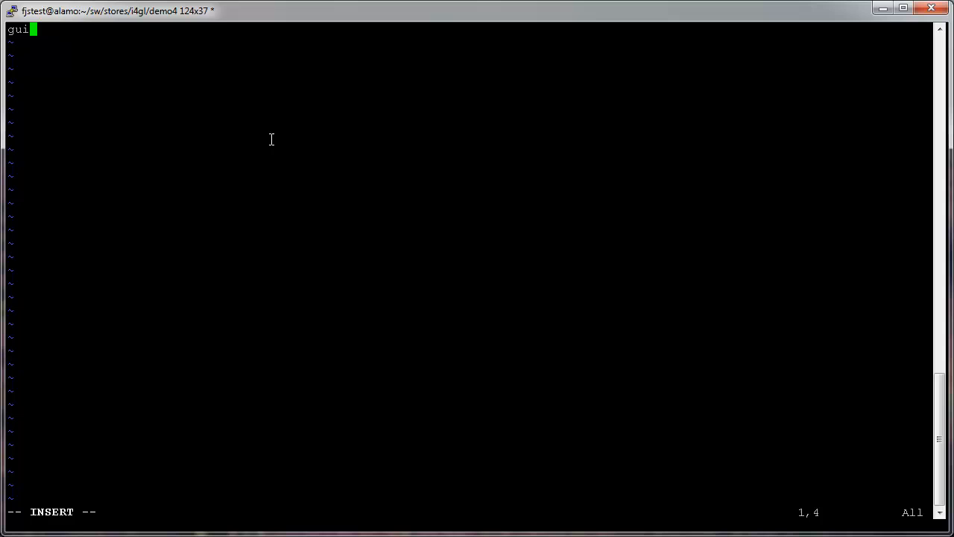
pyautogui.write('.ui')
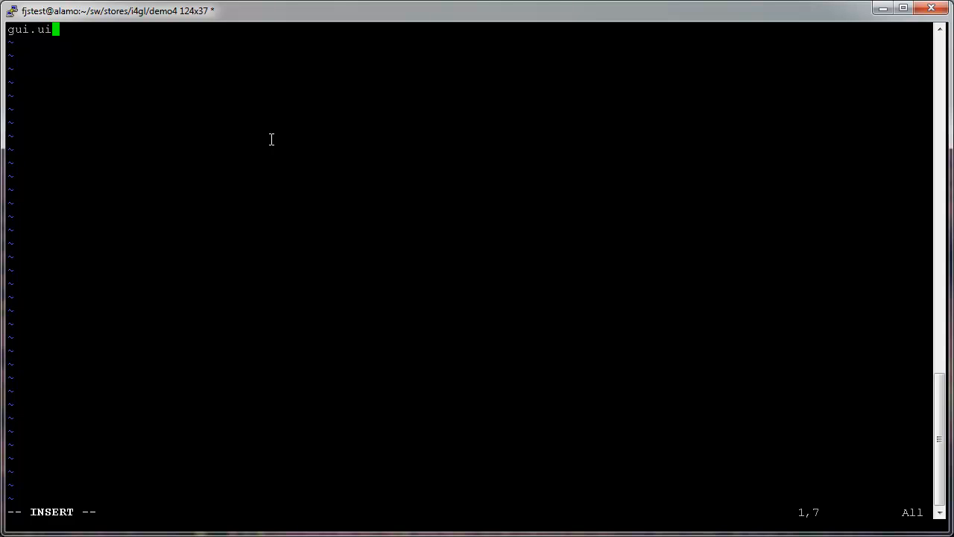
pyautogui.write('Mode')
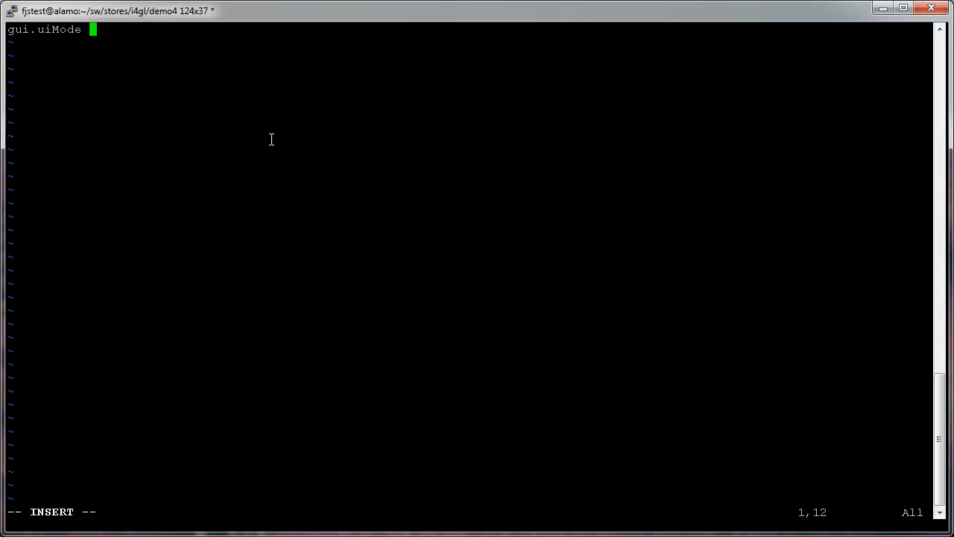
pyautogui.write('= "trad')
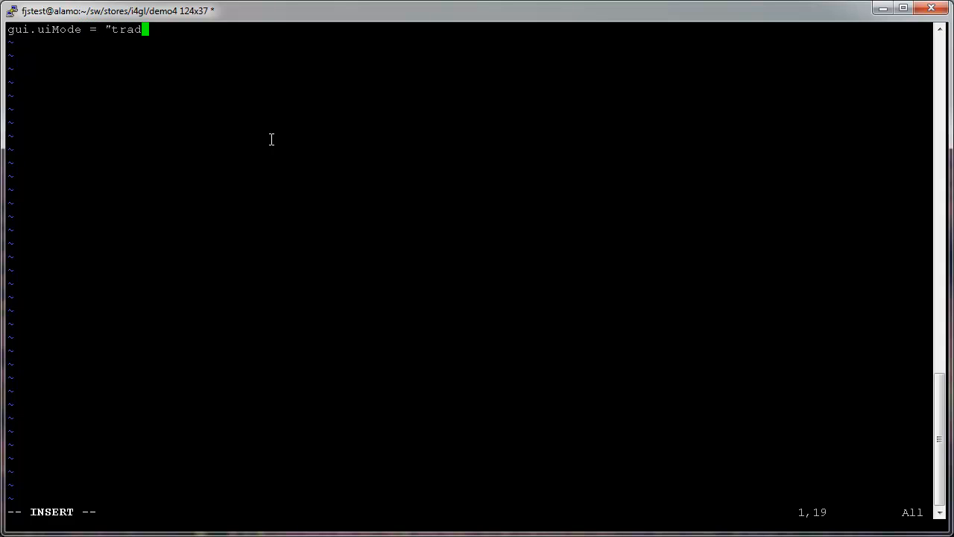
pyautogui.write('itional"')
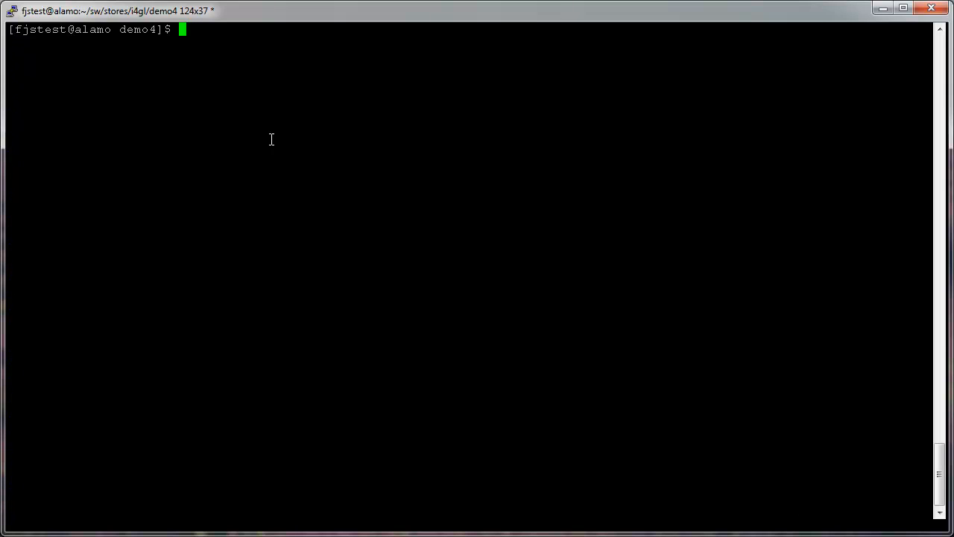
# Set FGLPROFILE to $PWD/demo4.prf and run fglrun demo4 in traditional mode.
pyautogui.write('FGLPROFILE=$PWD/demo4.prf')
pyautogui.write('export FGLPROFILE')
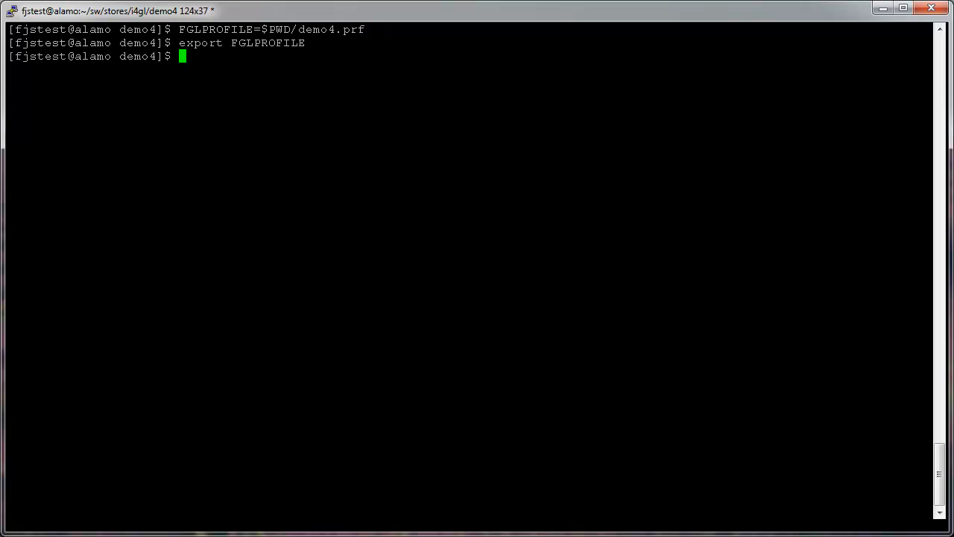
pyautogui.write('fglr')
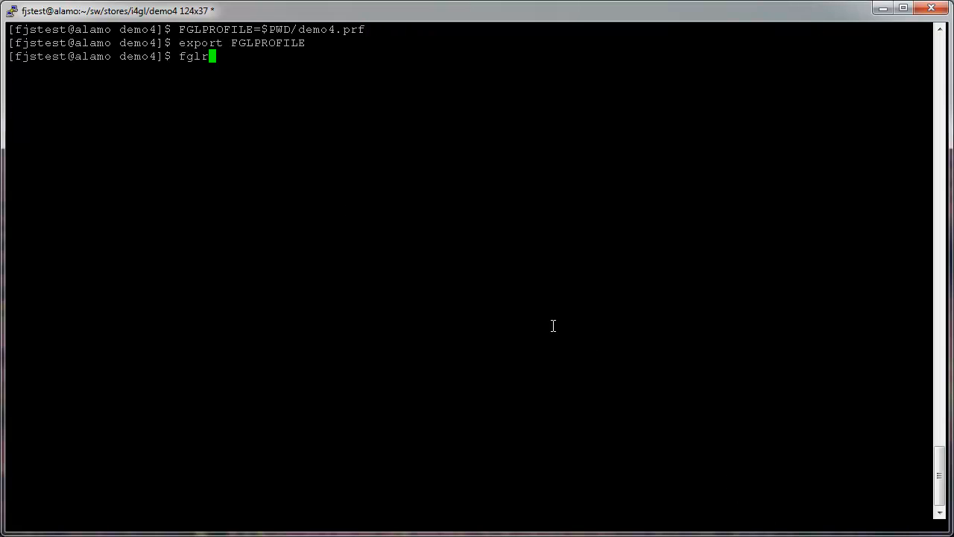
pyautogui.write('un demo4')
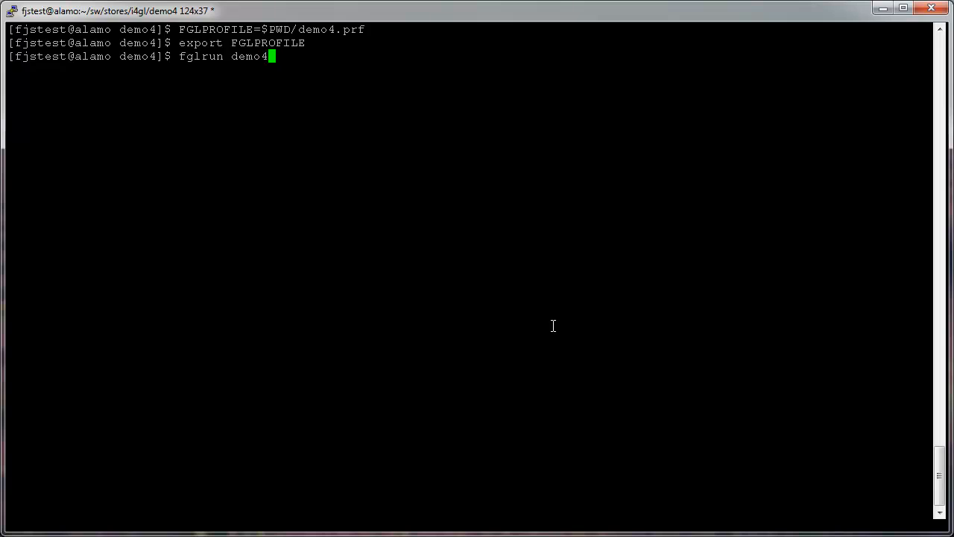
pyautogui.press('Return')
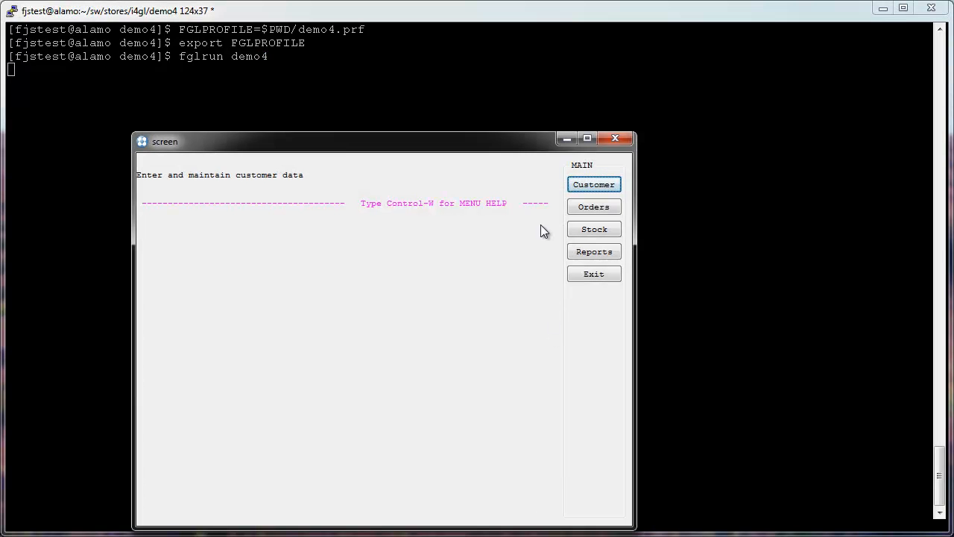
pyautogui.click(594, 184)
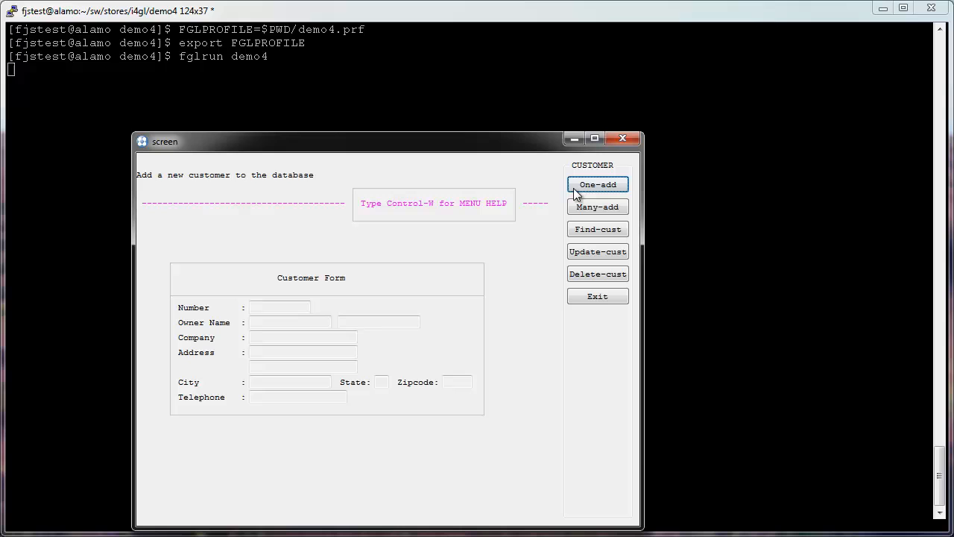
pyautogui.moveTo(228, 403)
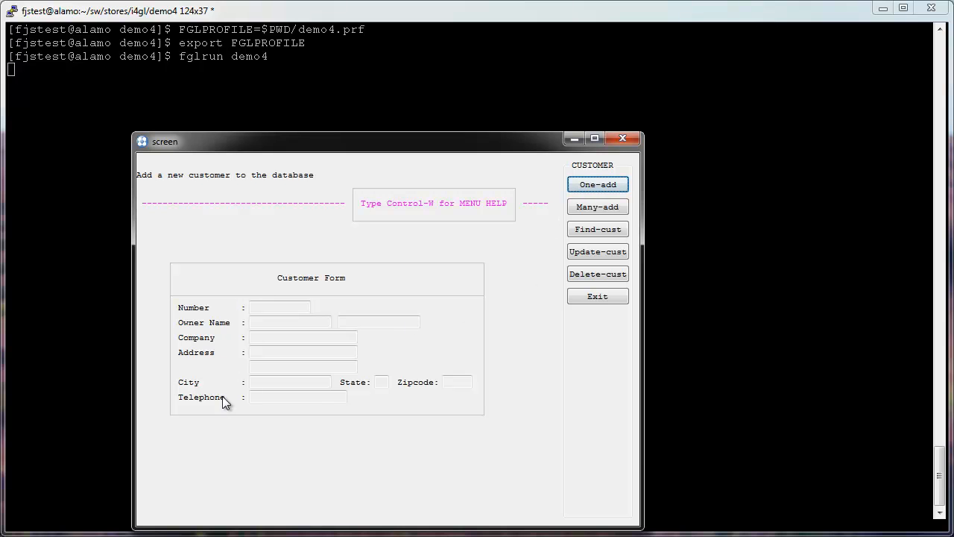
pyautogui.click(597, 229)
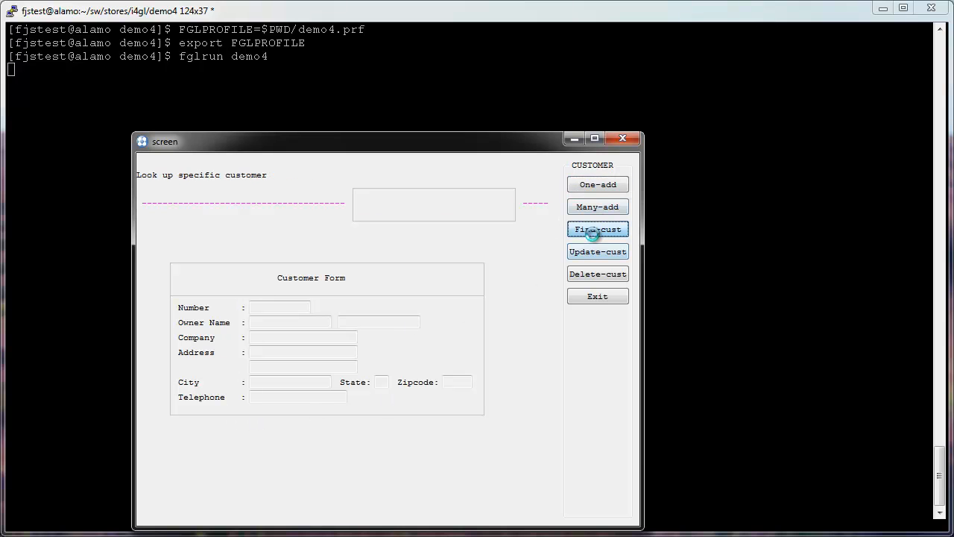
pyautogui.click(597, 229)
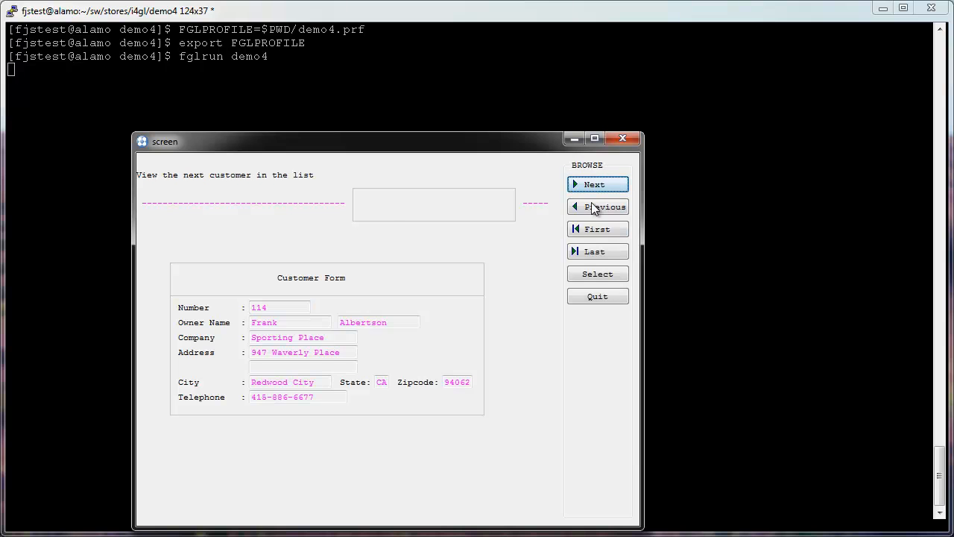
pyautogui.click(597, 273)
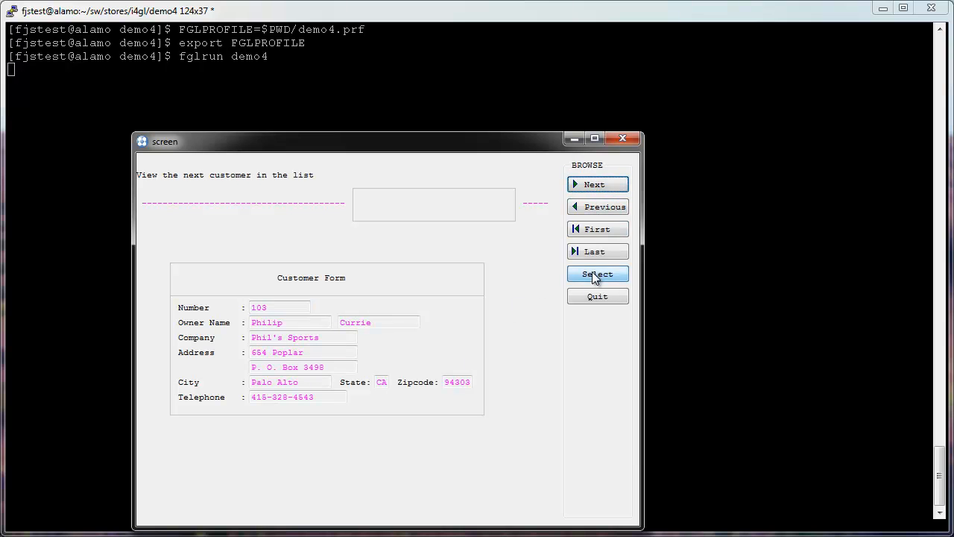
pyautogui.click(597, 274)
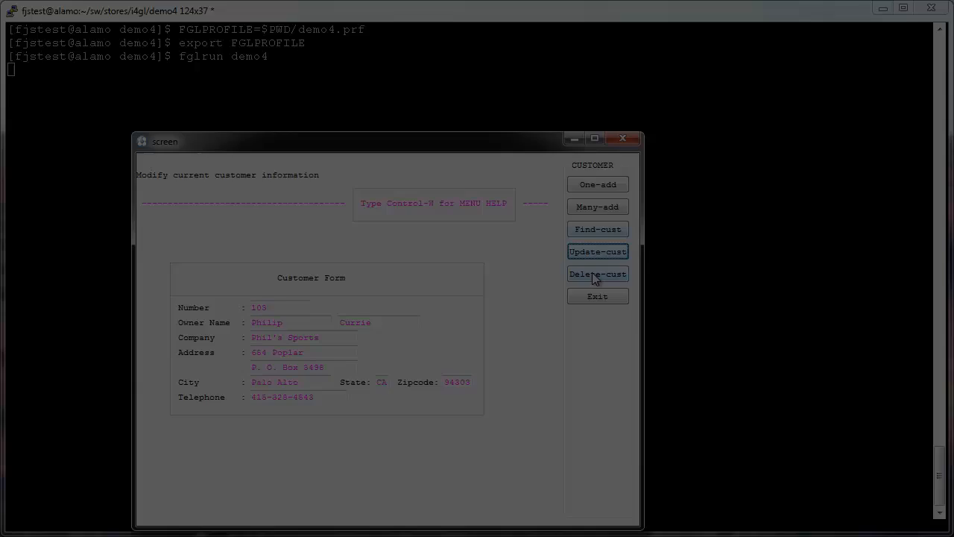